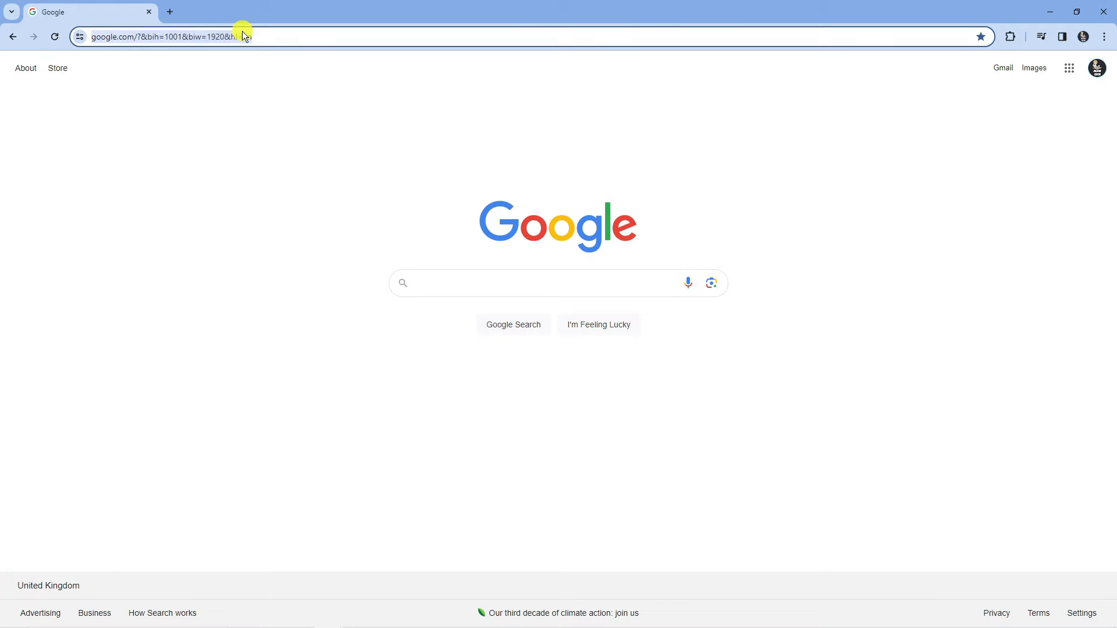
Navigate Chrome to the now.gg site via the address bar
{"action": "type", "text": "now.gg"}
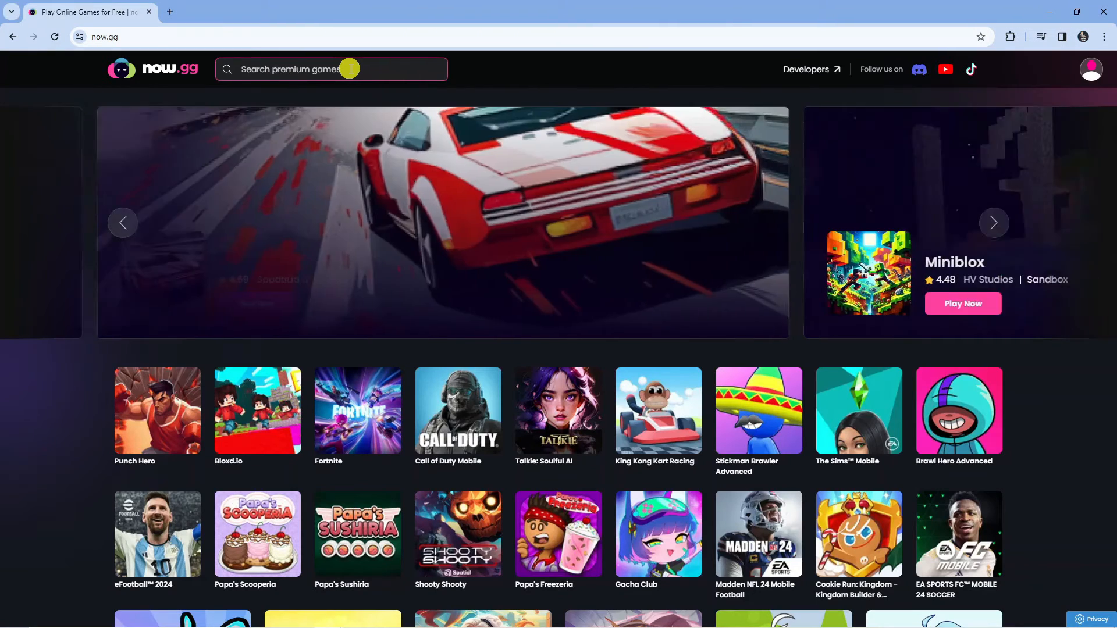
Search now.gg for 'roblox' and go to the Roblox game page
{"action": "type", "text": "roblox"}
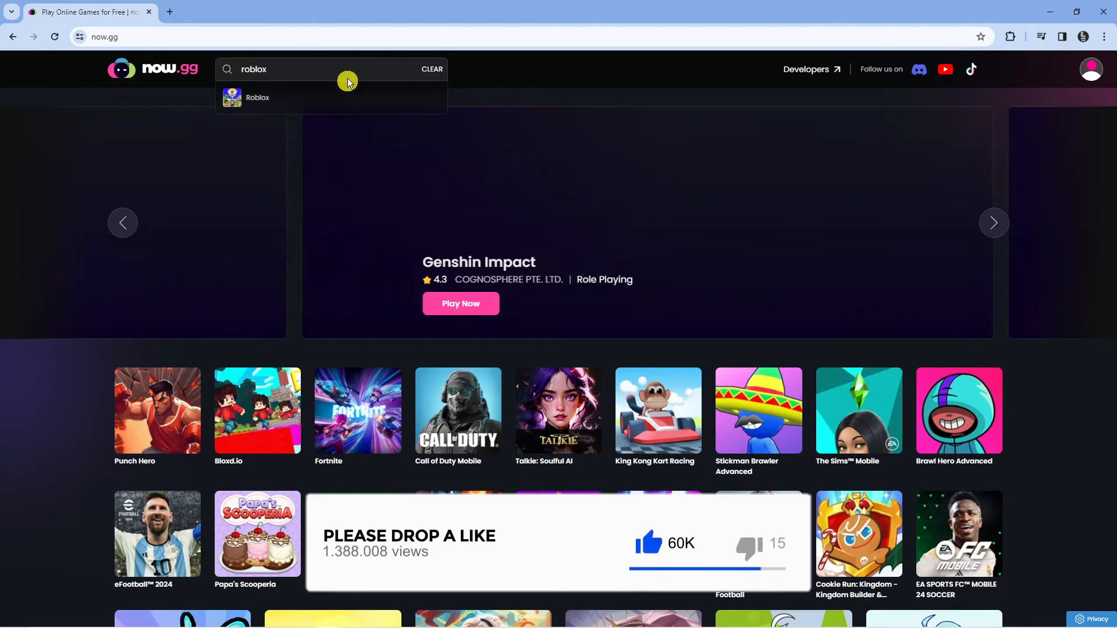
{"action": "left_click", "coordinate": [257, 97]}
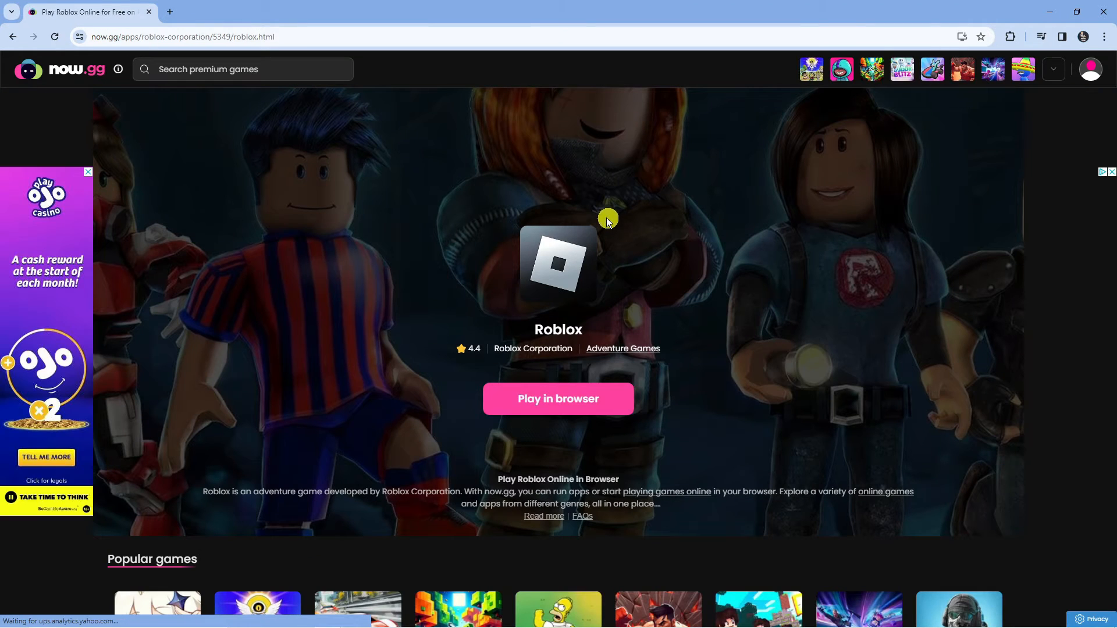
{"action": "mouse_move", "coordinate": [504, 306]}
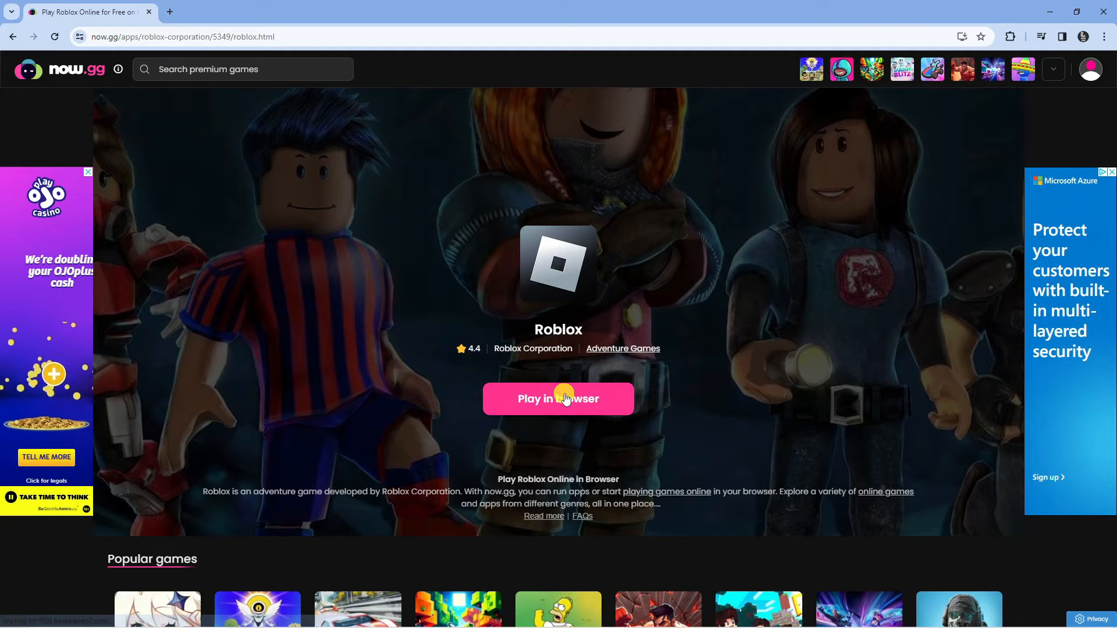
Start Roblox with 'Play in browser' and let it load to the start screen
{"action": "left_click", "coordinate": [558, 398]}
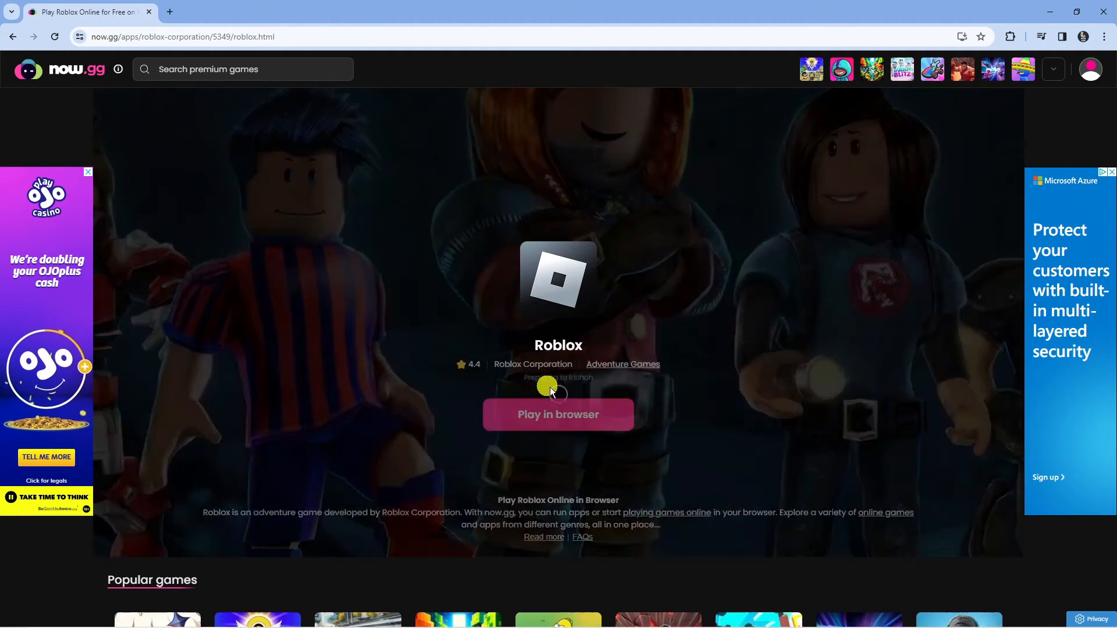
{"action": "left_click", "coordinate": [559, 415]}
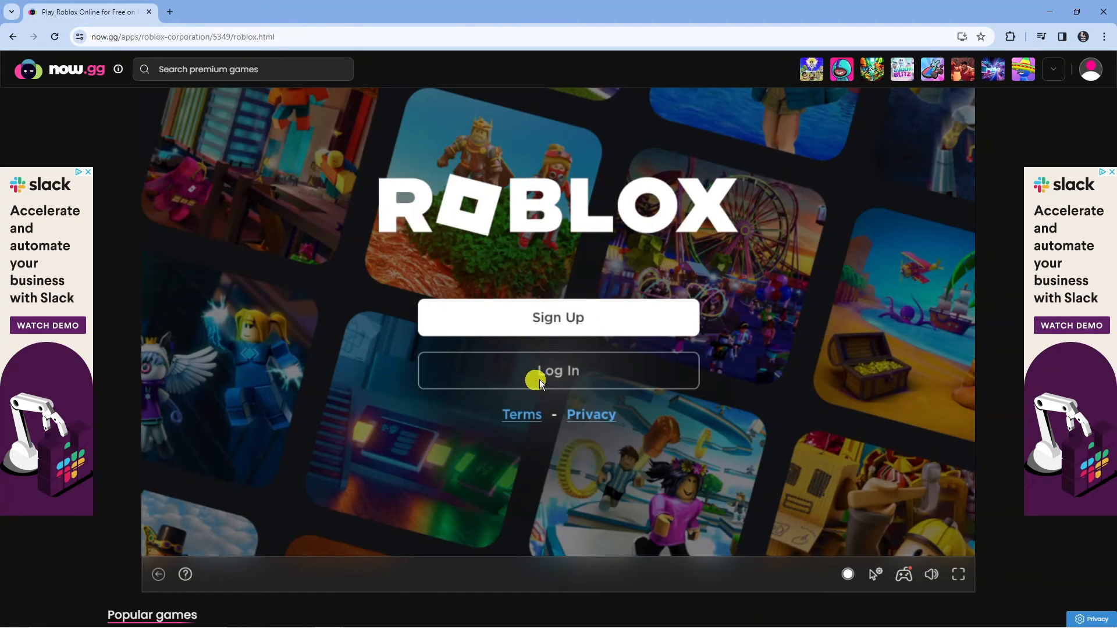
Choose Log In to show the Roblox username and password form
{"action": "left_click", "coordinate": [557, 371]}
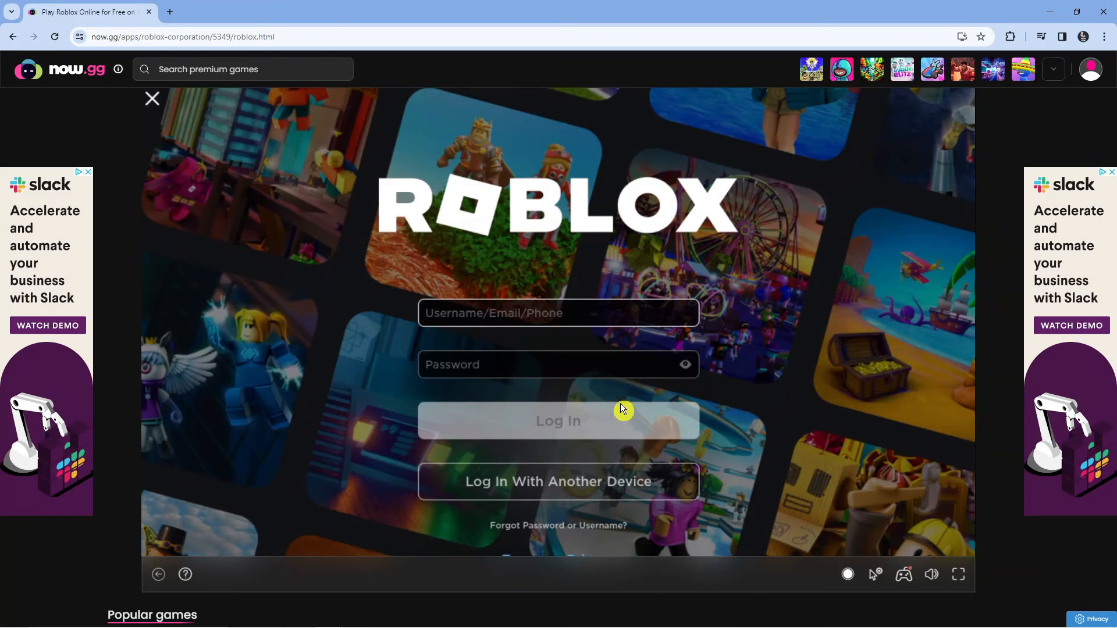
{"action": "mouse_move", "coordinate": [608, 408]}
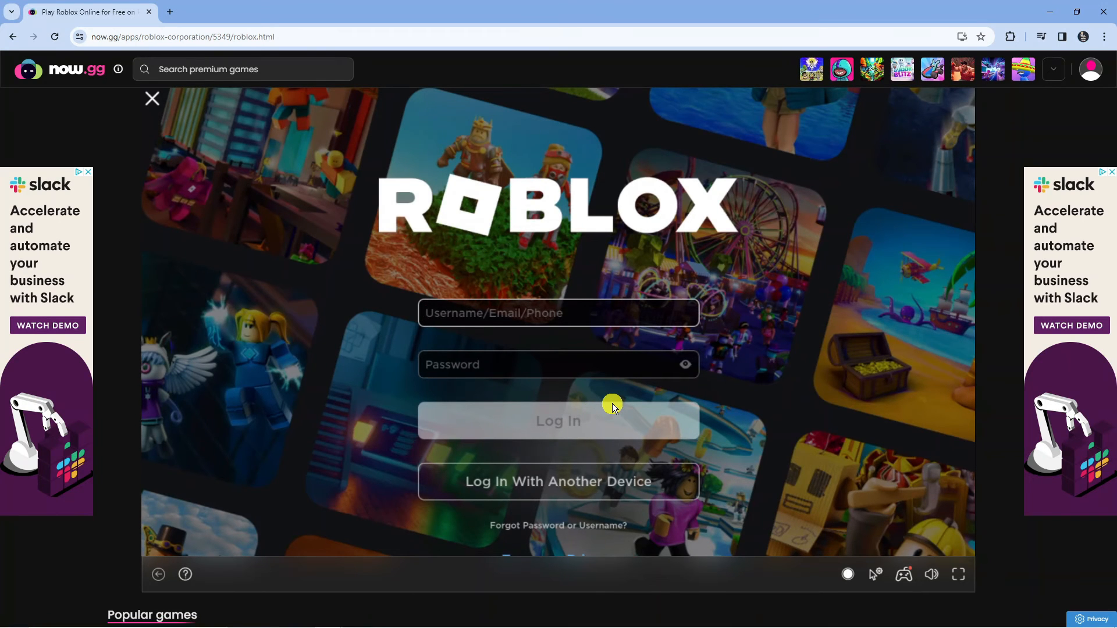
{"action": "left_click", "coordinate": [557, 313]}
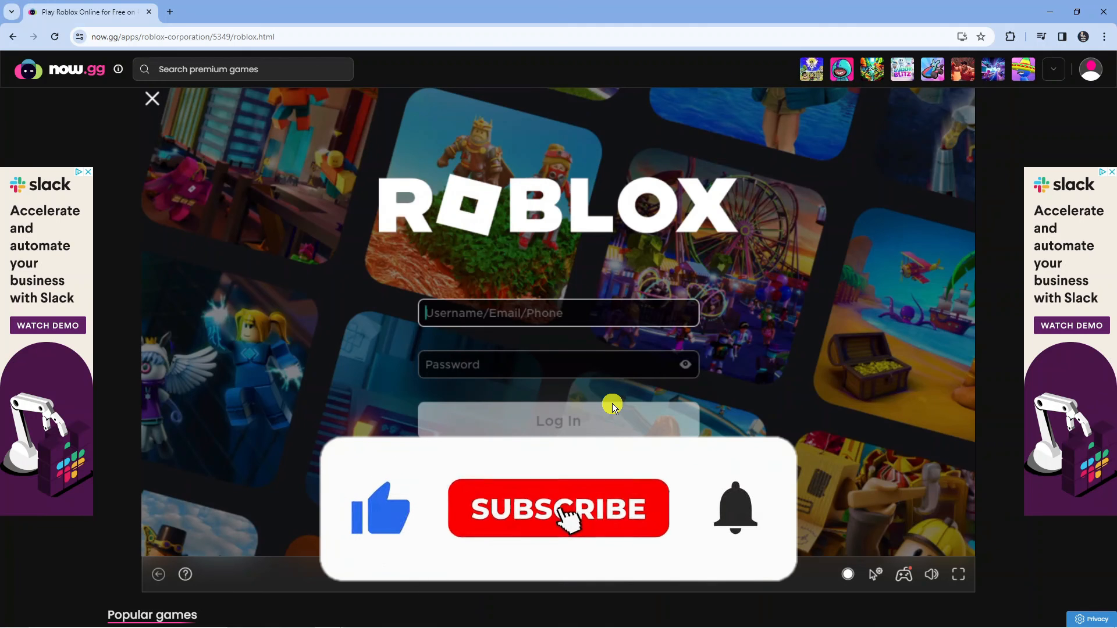
{"action": "left_click", "coordinate": [558, 509]}
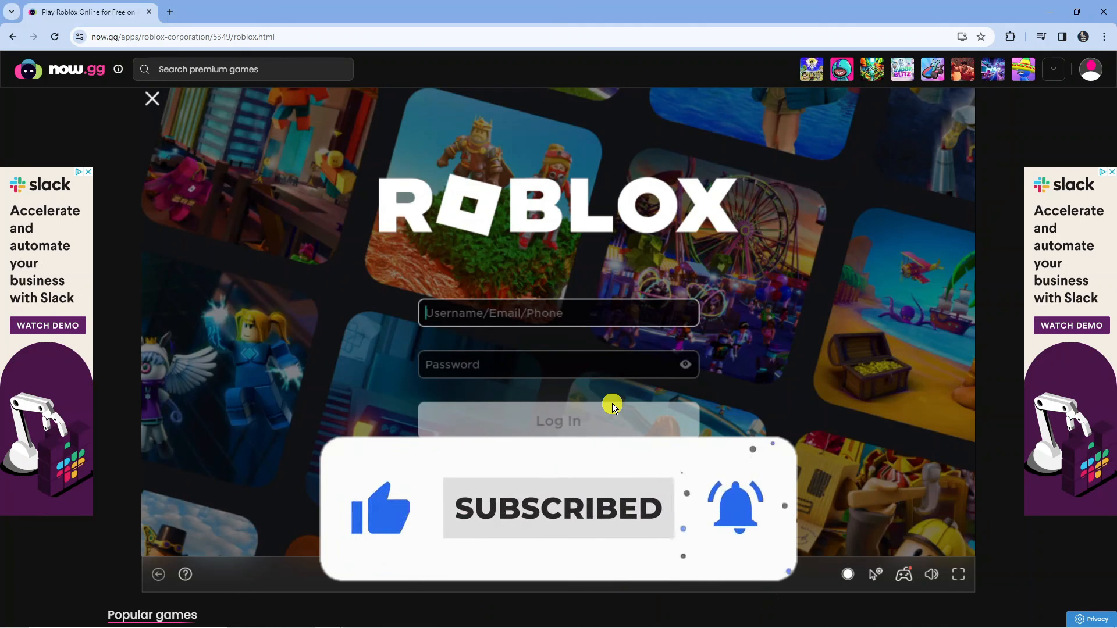